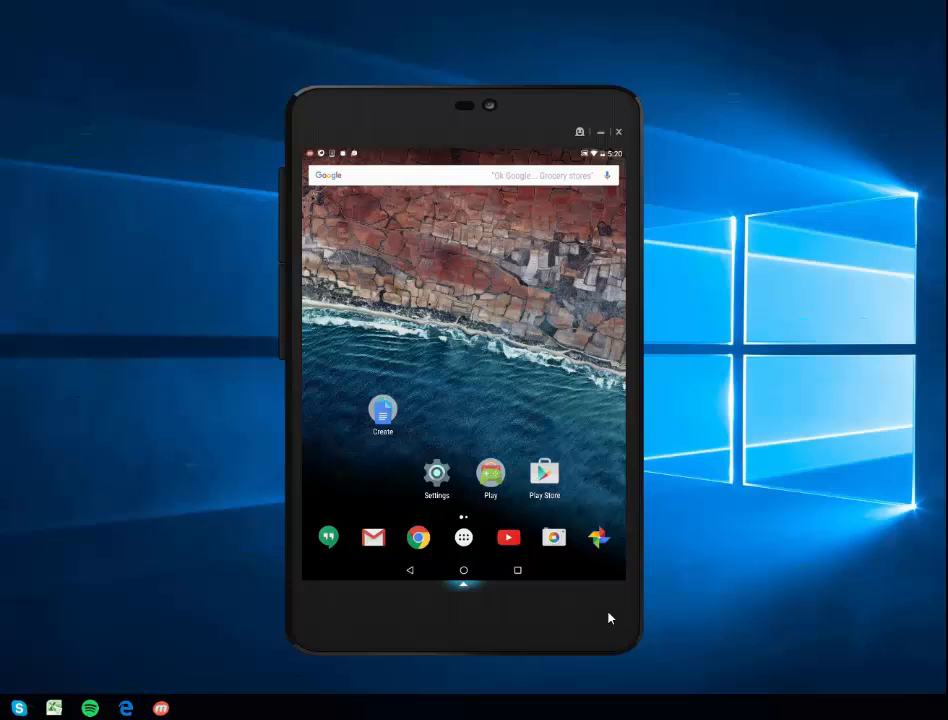
pyautogui.moveTo(420, 450)
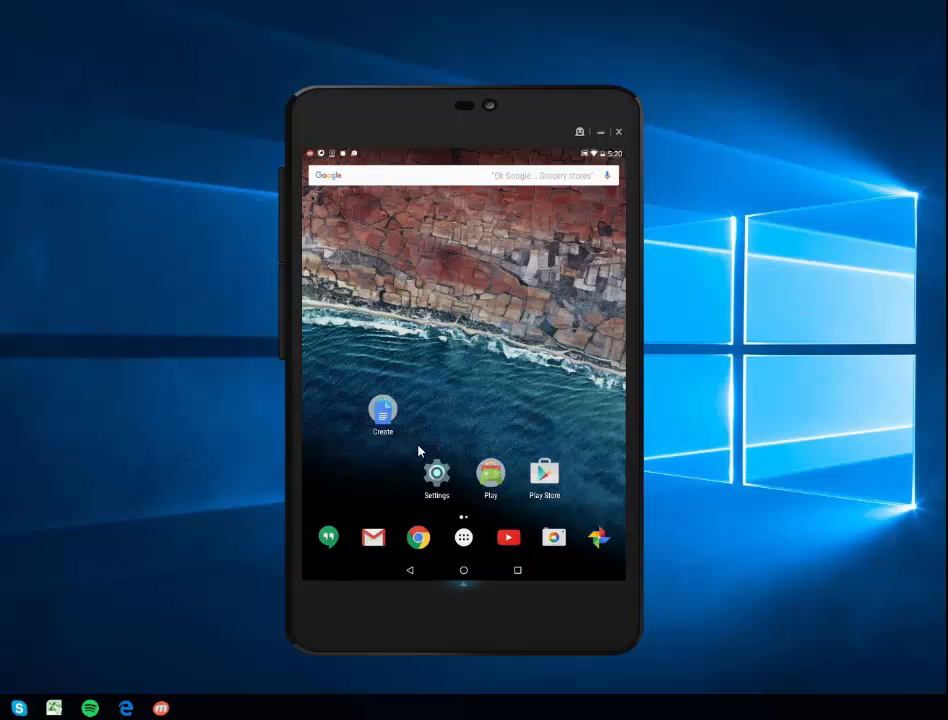
# - Launch the Settings app from the home screen
pyautogui.click(382, 410)
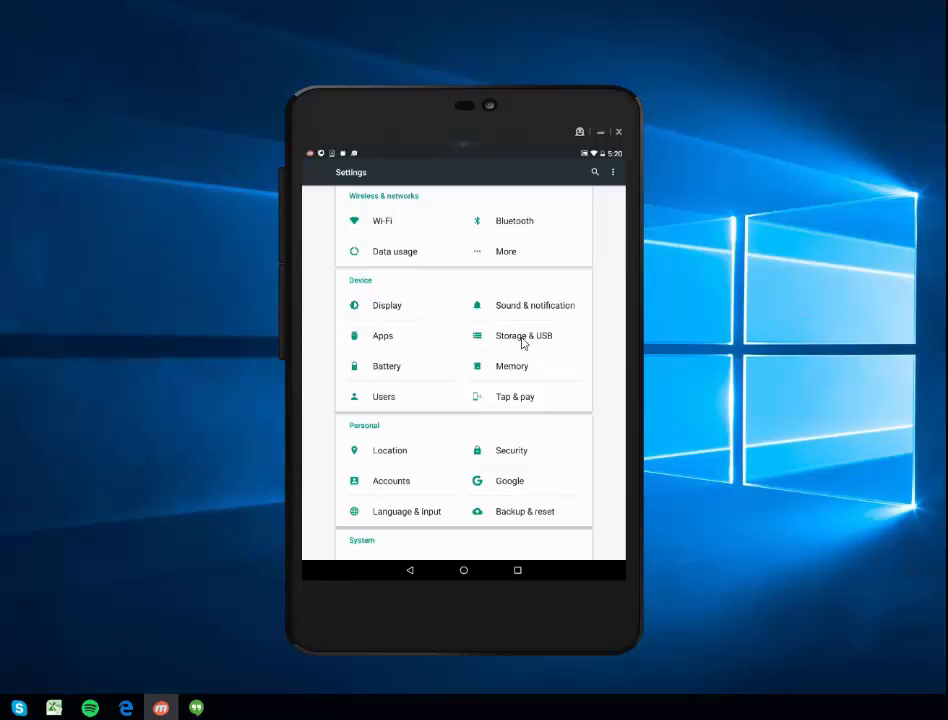
pyautogui.click(524, 336)
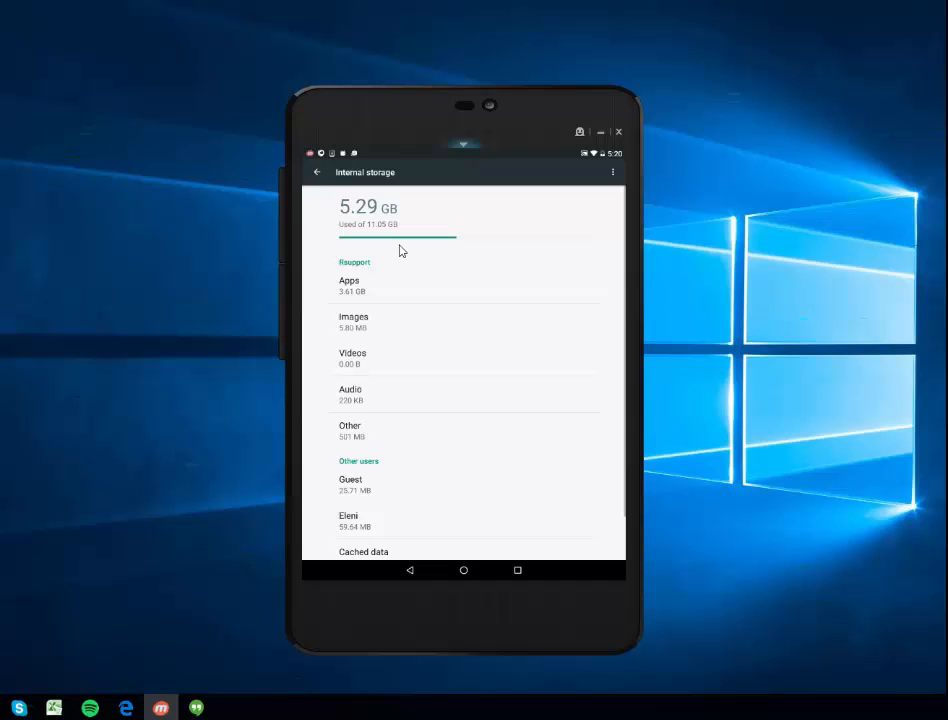
pyautogui.scroll(-3)
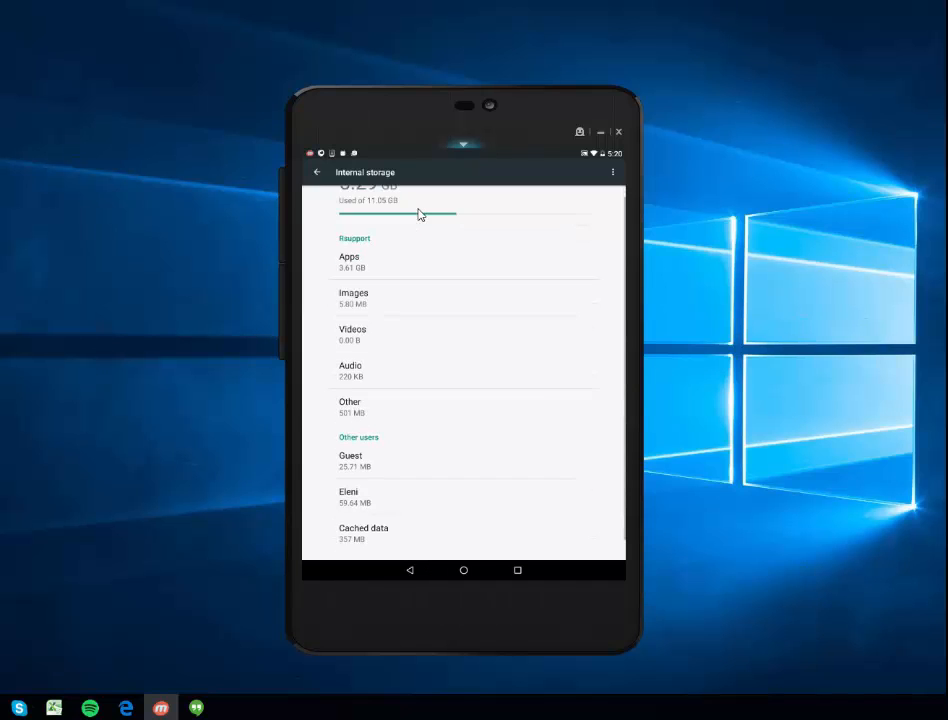
pyautogui.scroll(-3)
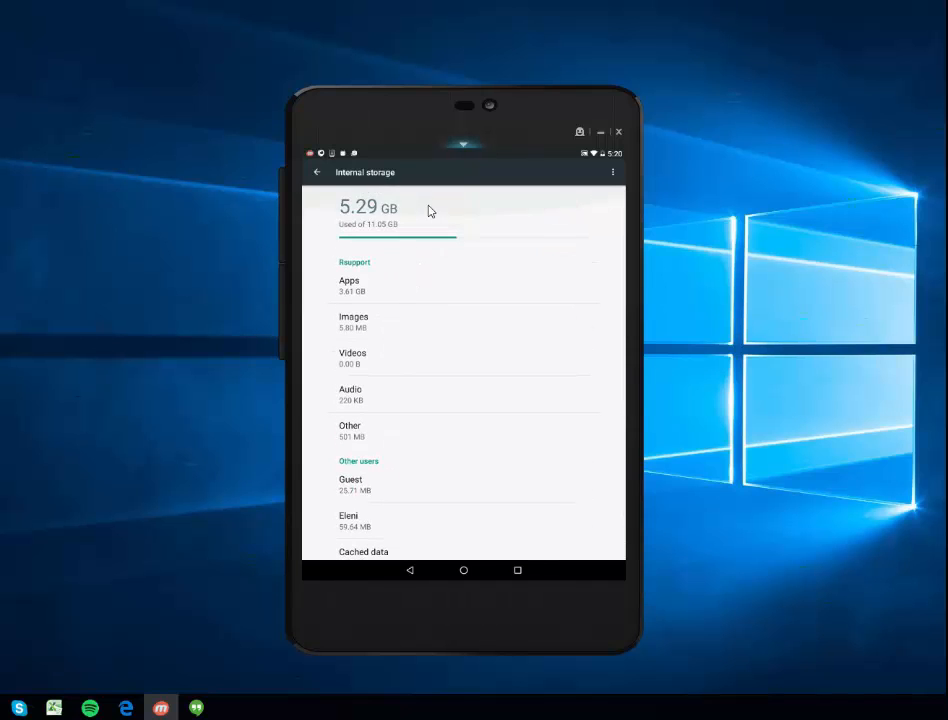
pyautogui.scroll(-3)
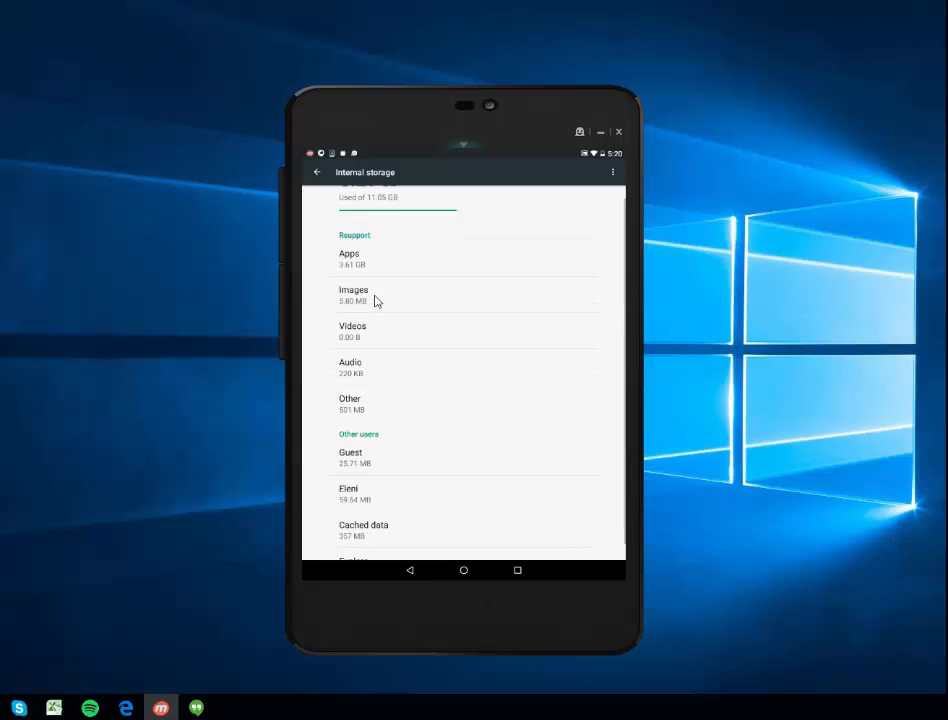
pyautogui.moveTo(352, 322)
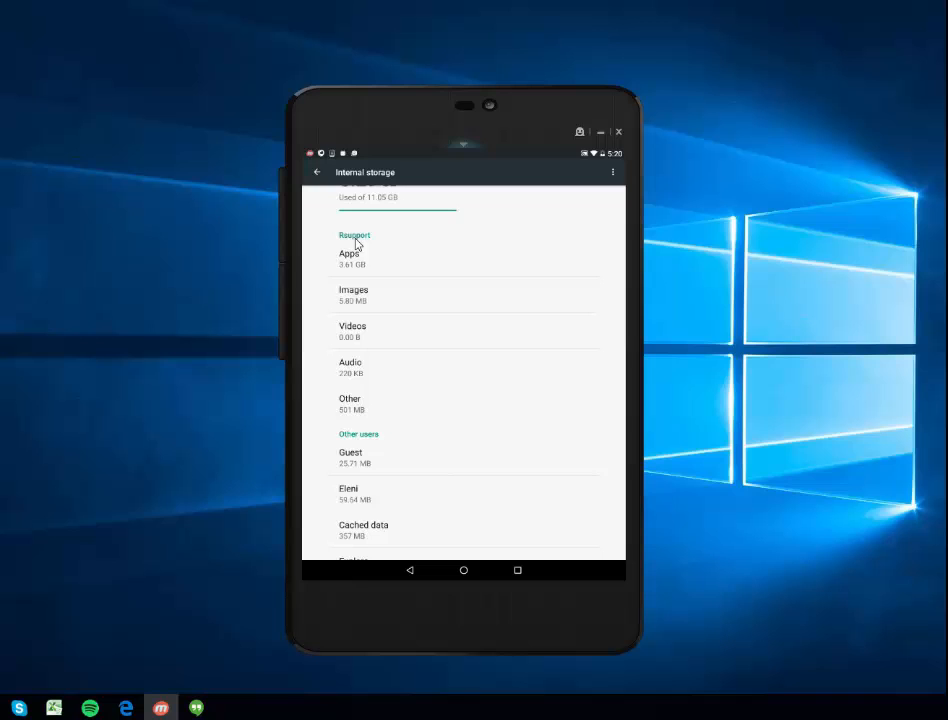
pyautogui.scroll(-3)
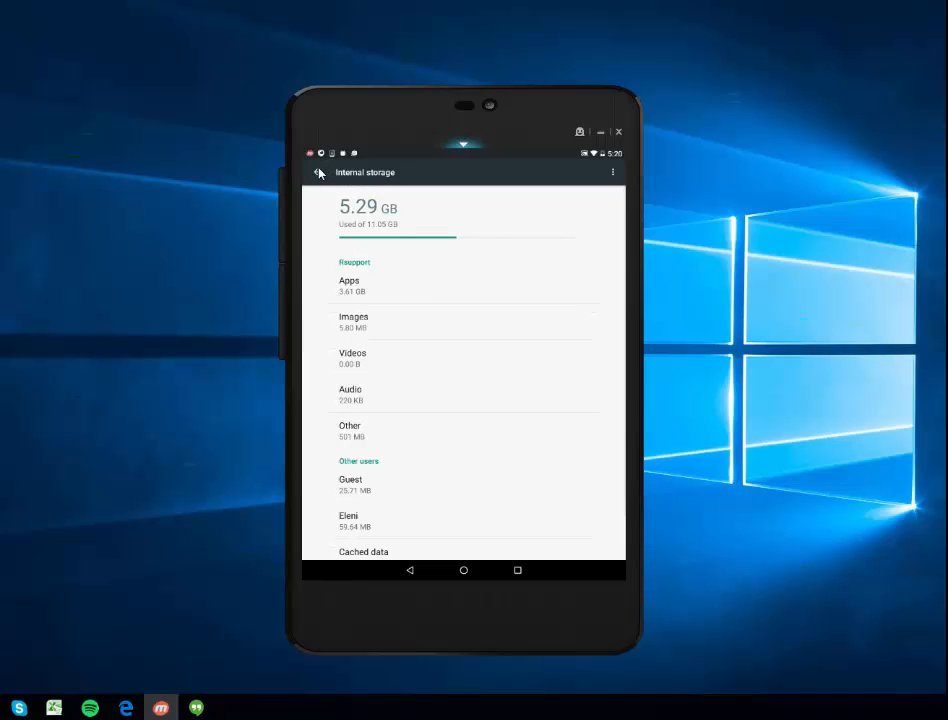
pyautogui.click(320, 172)
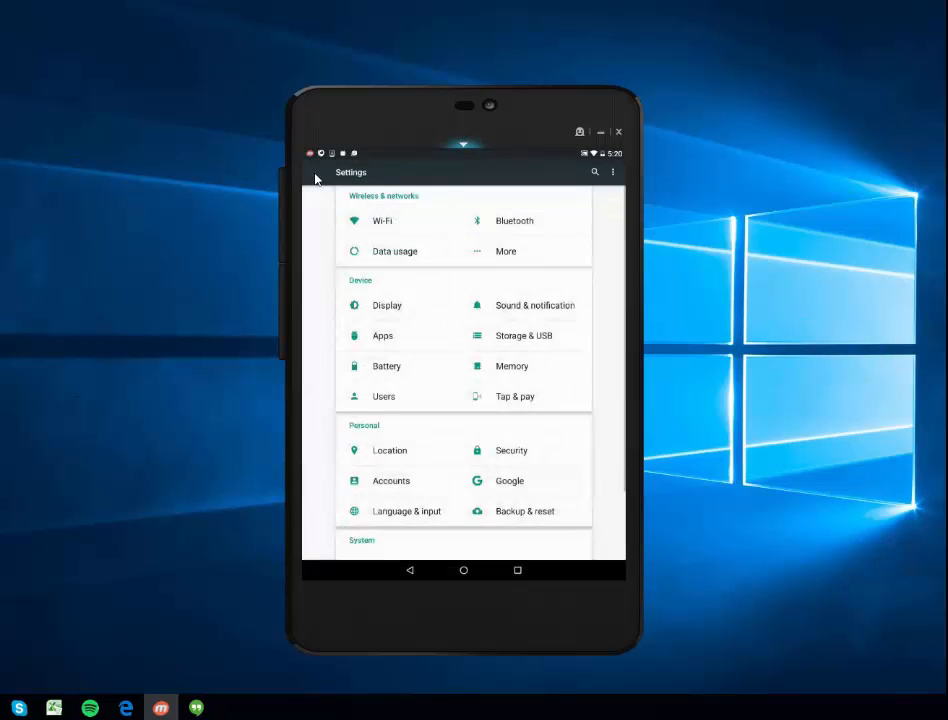
# - Go into Apps and bring up the 8 Ball Pool app info page
pyautogui.click(382, 336)
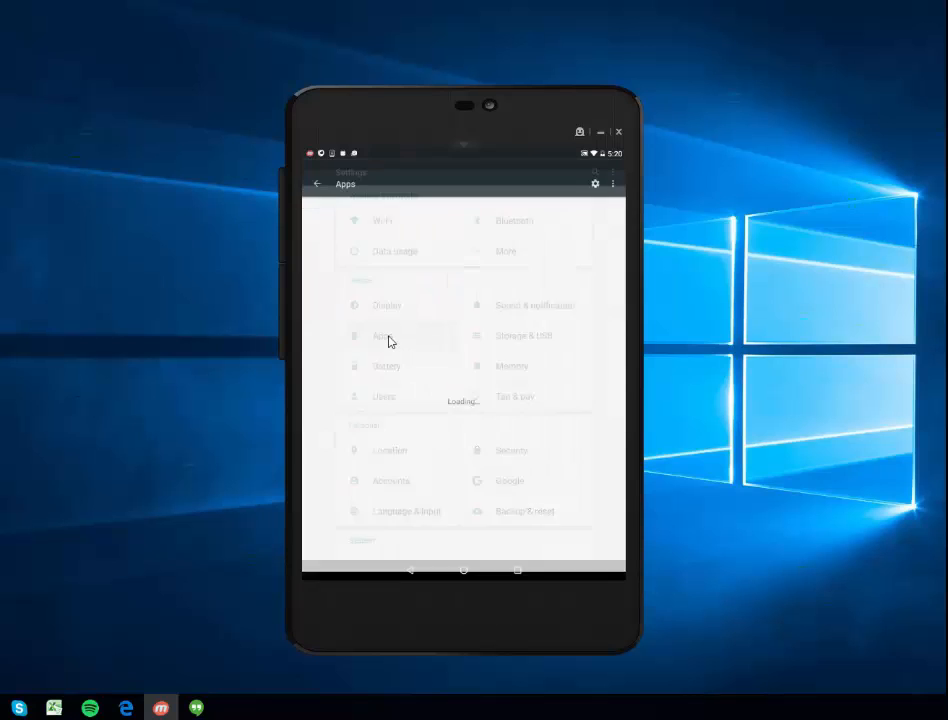
pyautogui.click(384, 336)
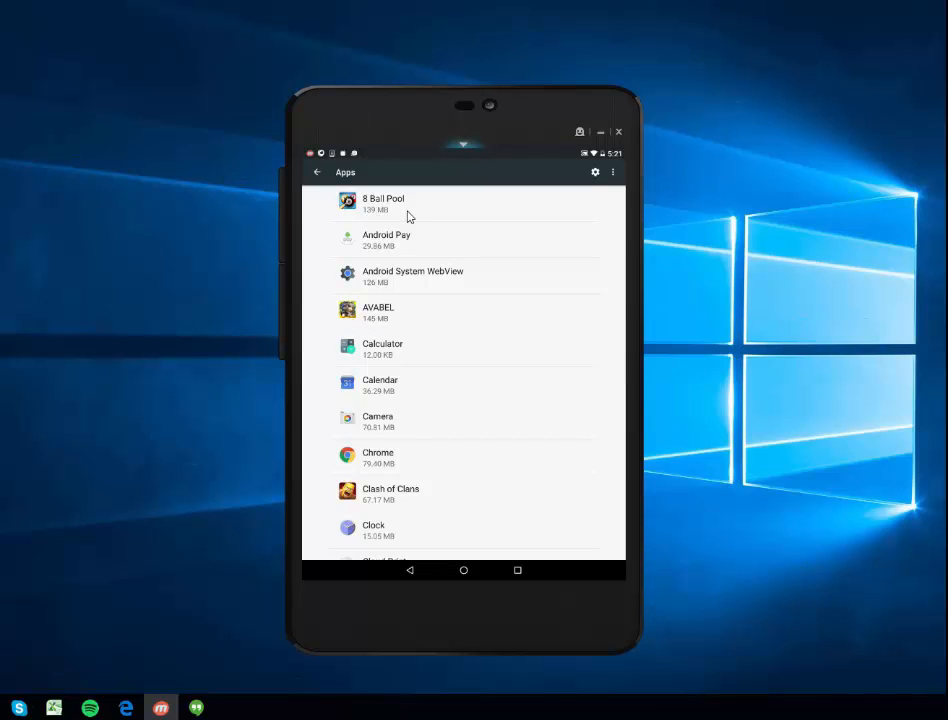
pyautogui.moveTo(480, 202)
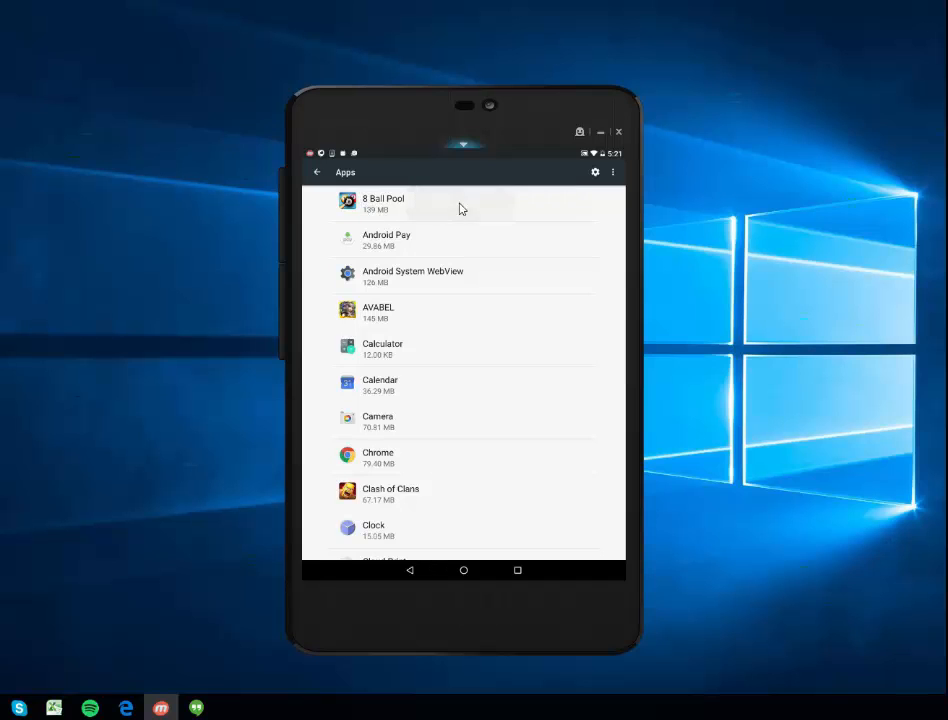
pyautogui.click(384, 204)
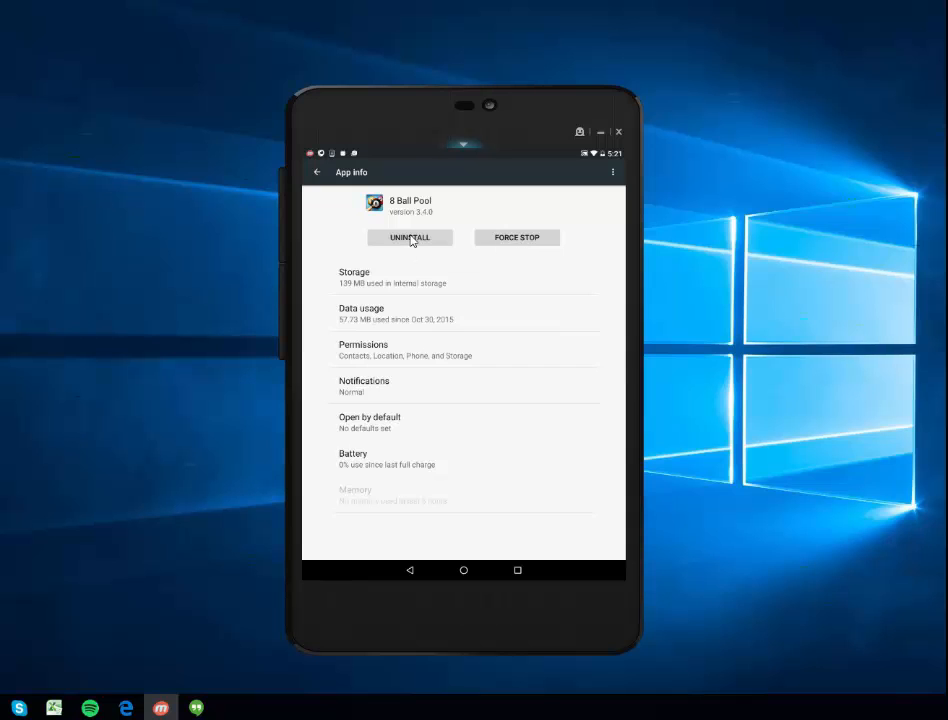
# - Uninstall 8 Ball Pool, confirm with OK, and return to the main settings list
pyautogui.click(408, 236)
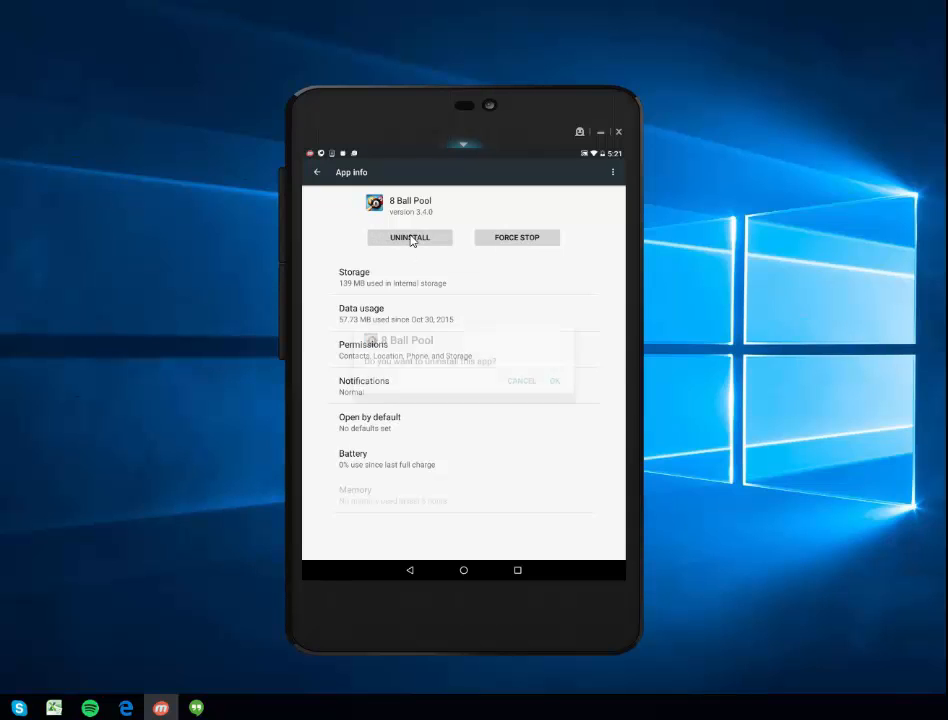
pyautogui.click(556, 380)
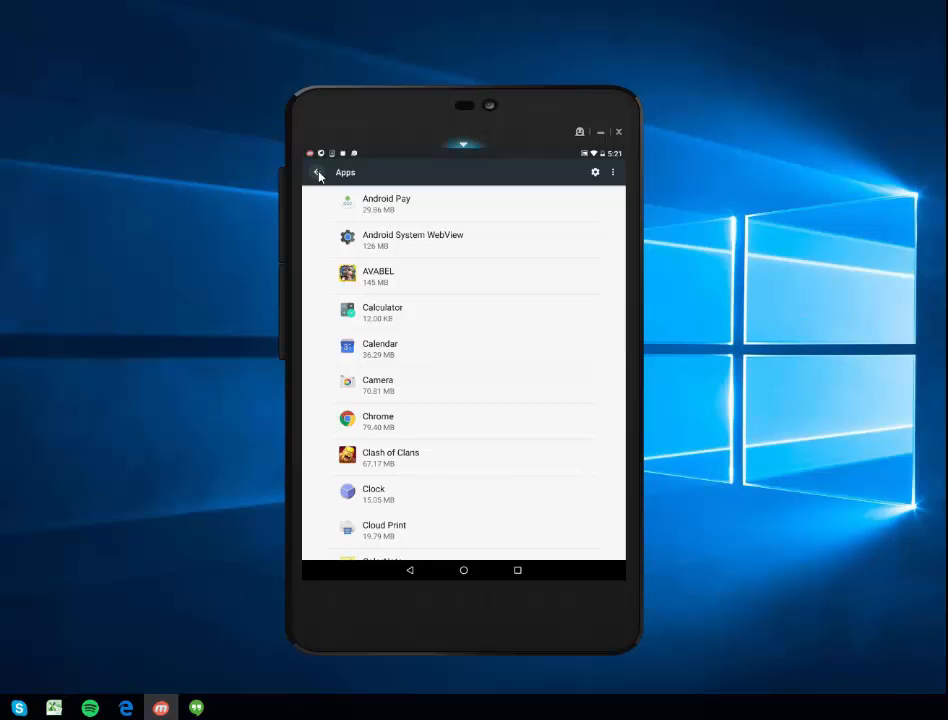
pyautogui.click(318, 172)
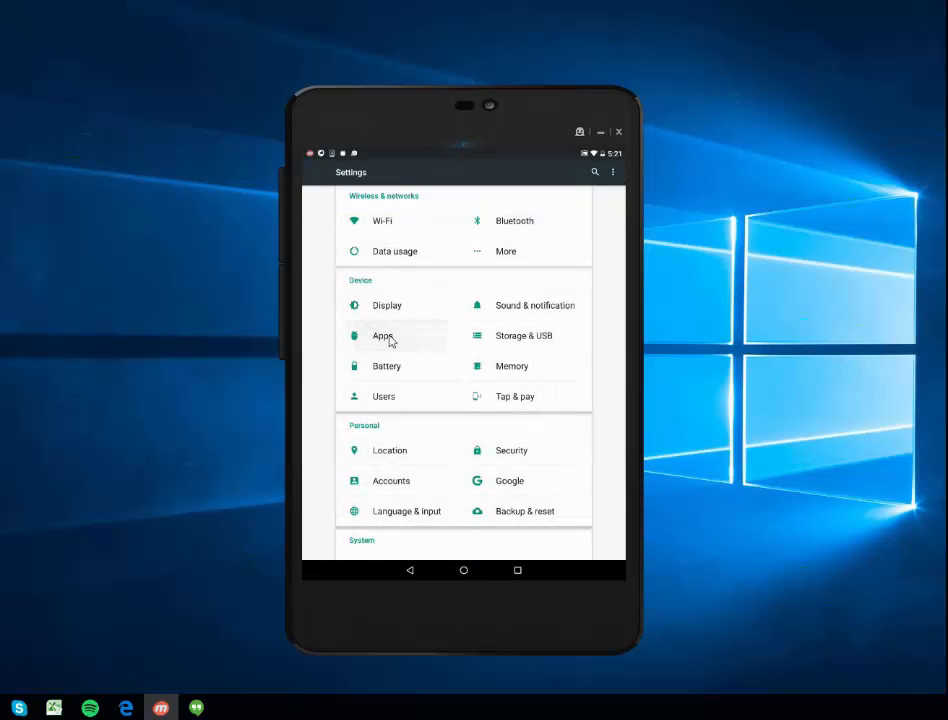
# - From Apps, uninstall Clash of Clans and confirm the removal
pyautogui.click(384, 336)
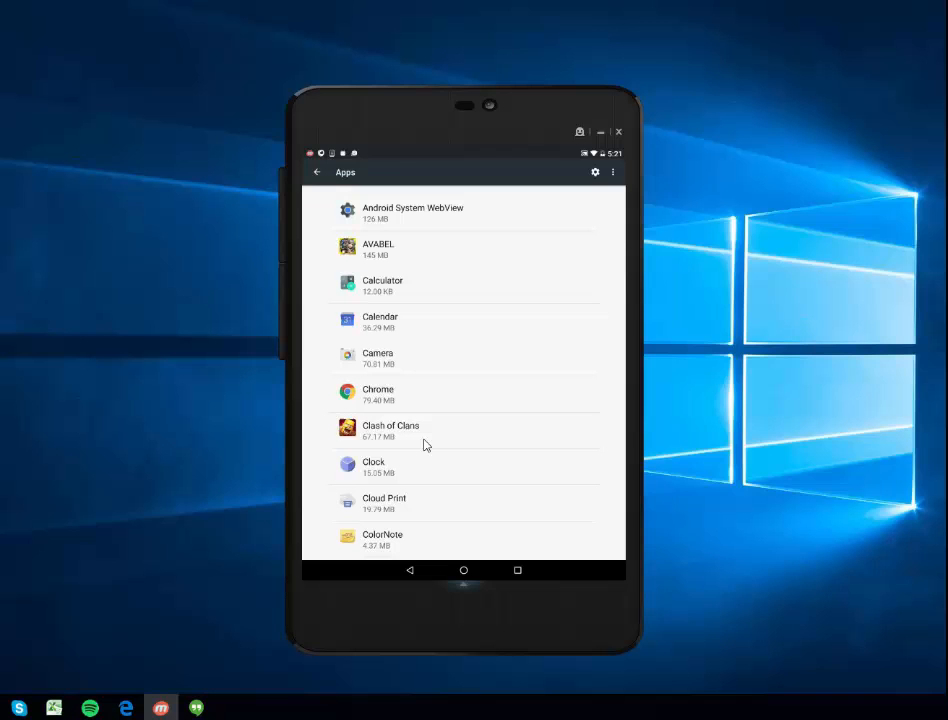
pyautogui.click(408, 236)
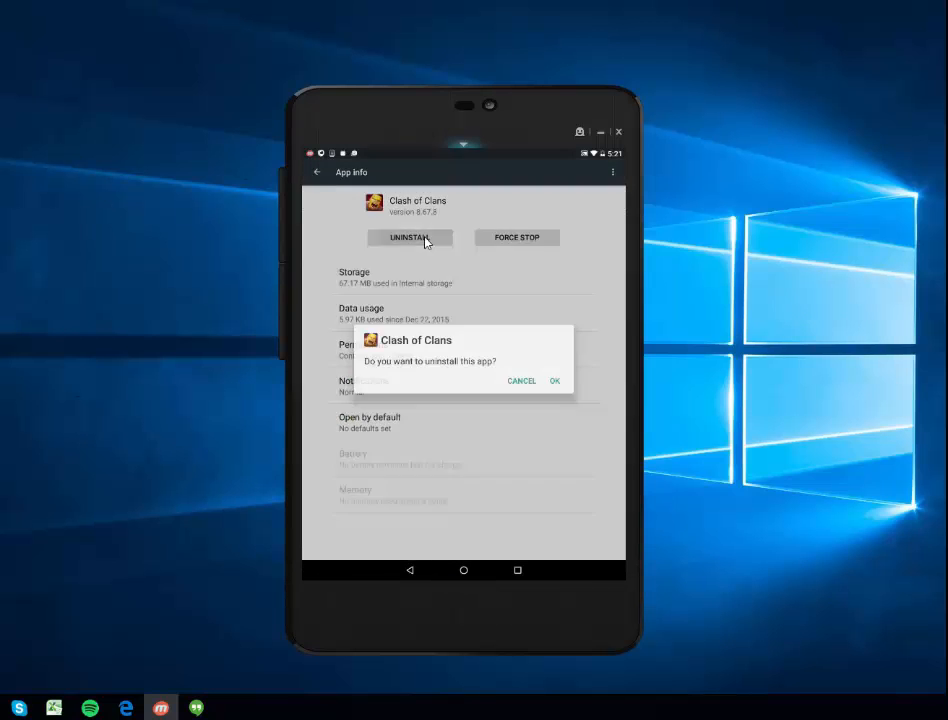
pyautogui.click(556, 380)
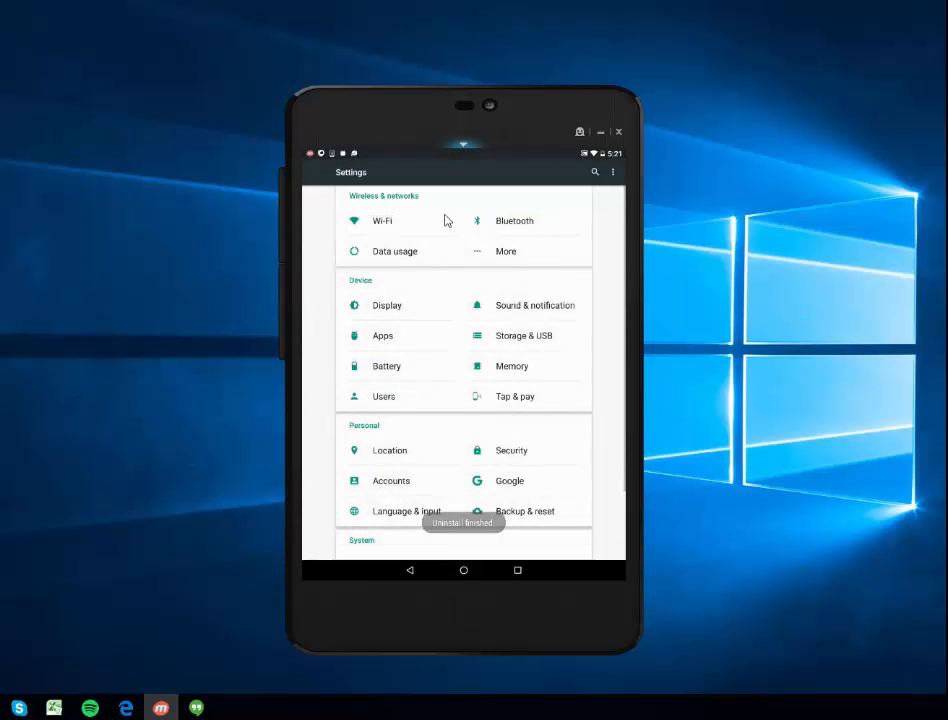
# - Leave Settings and return to the tablet's home screen
pyautogui.click(464, 570)
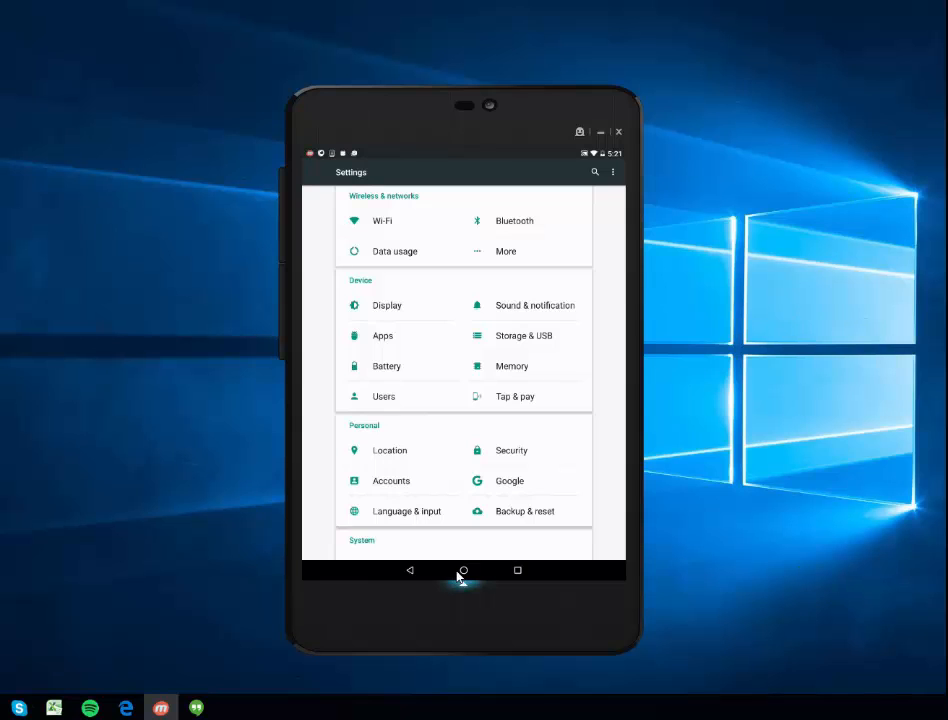
pyautogui.click(462, 570)
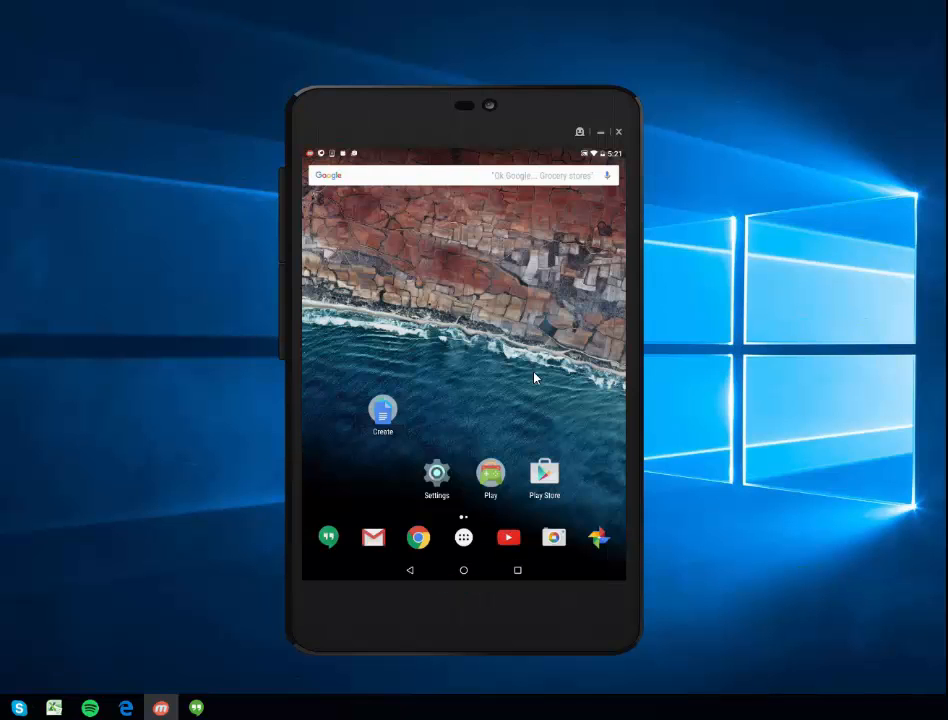